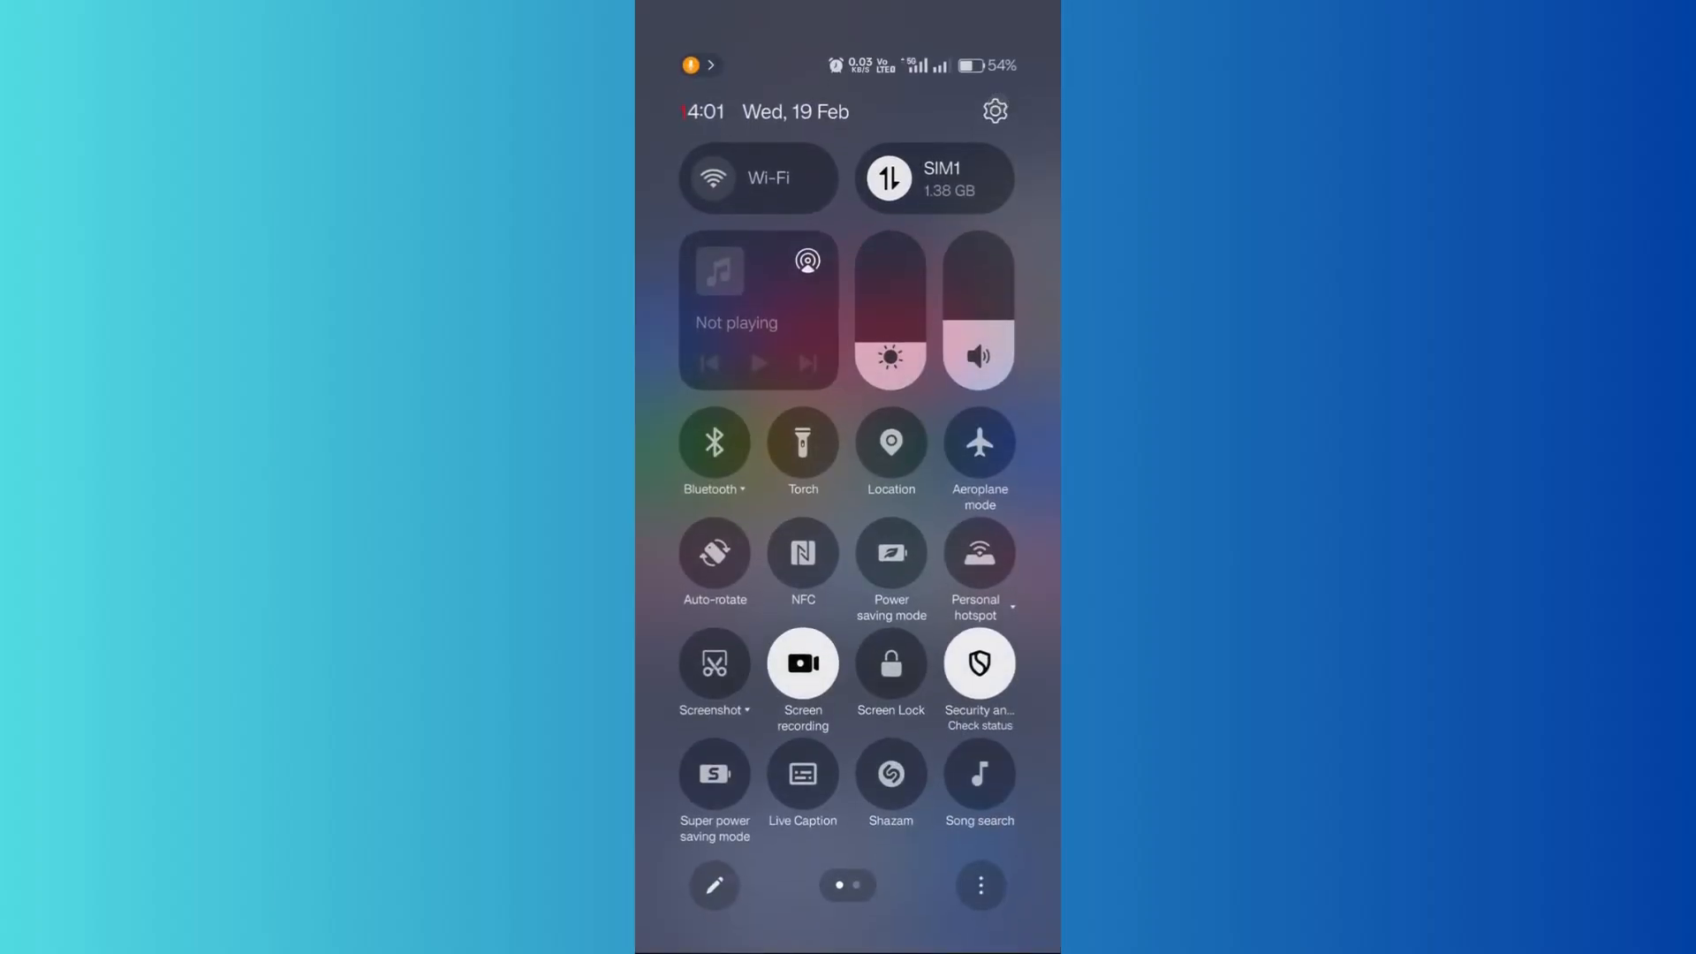
# - Go from Quick Settings to Accessibility & convenience, then to Screen recording
pyautogui.click(993, 110)
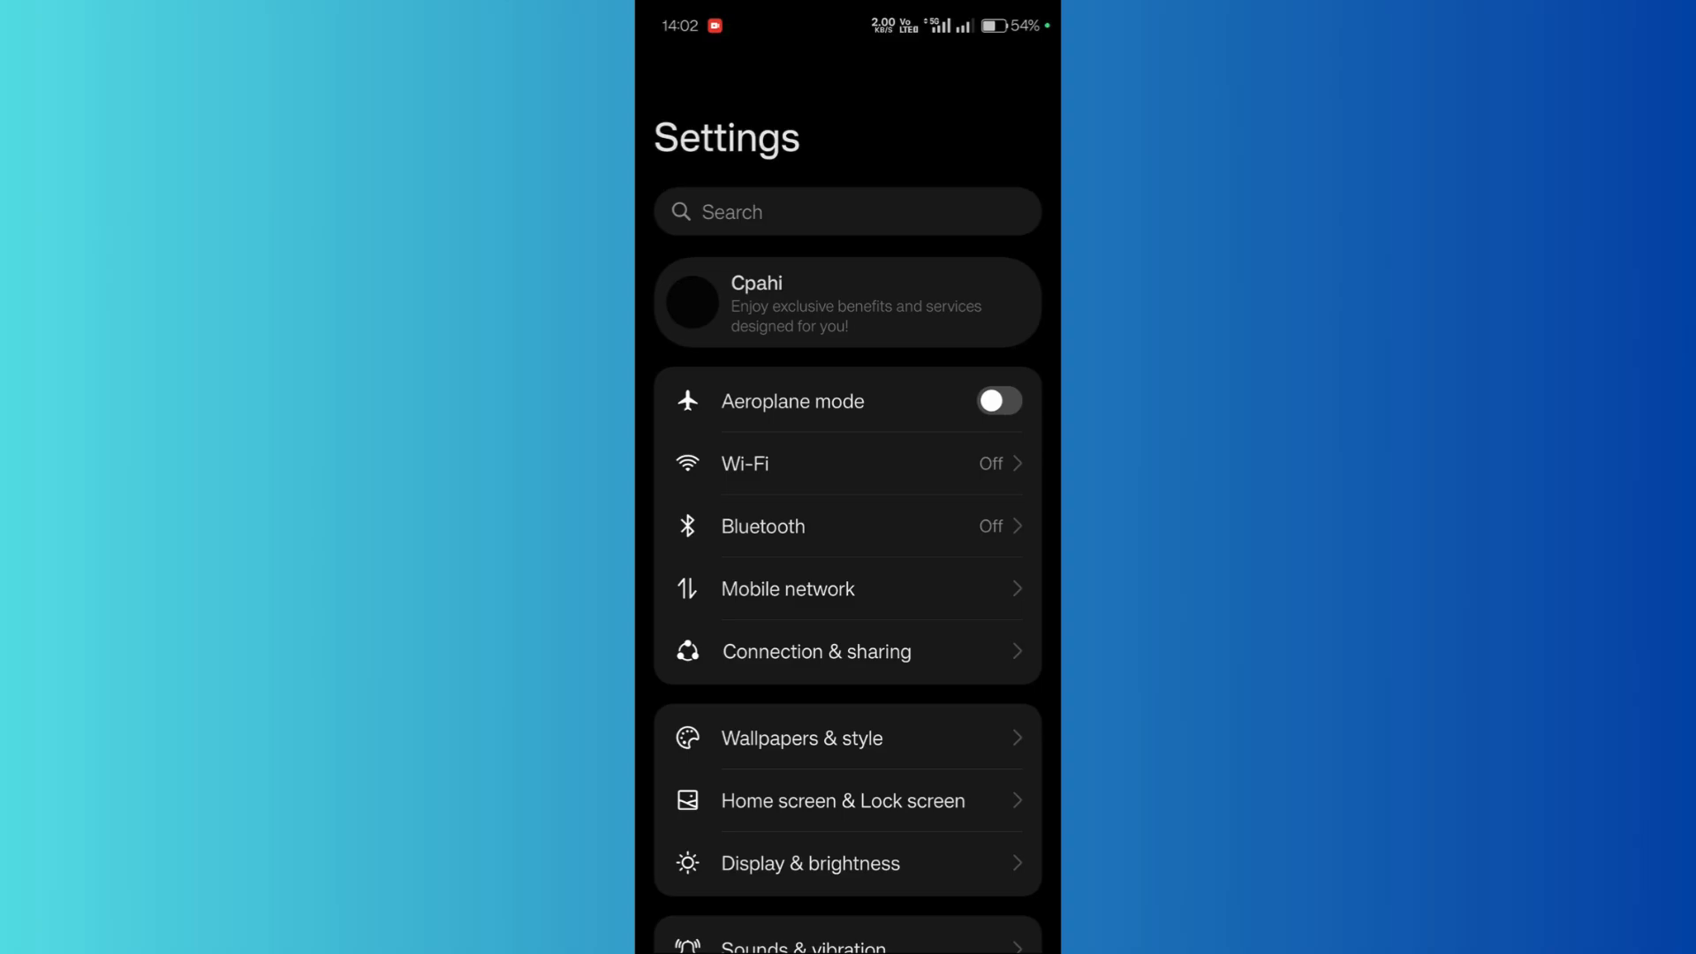
pyautogui.scroll(-3)
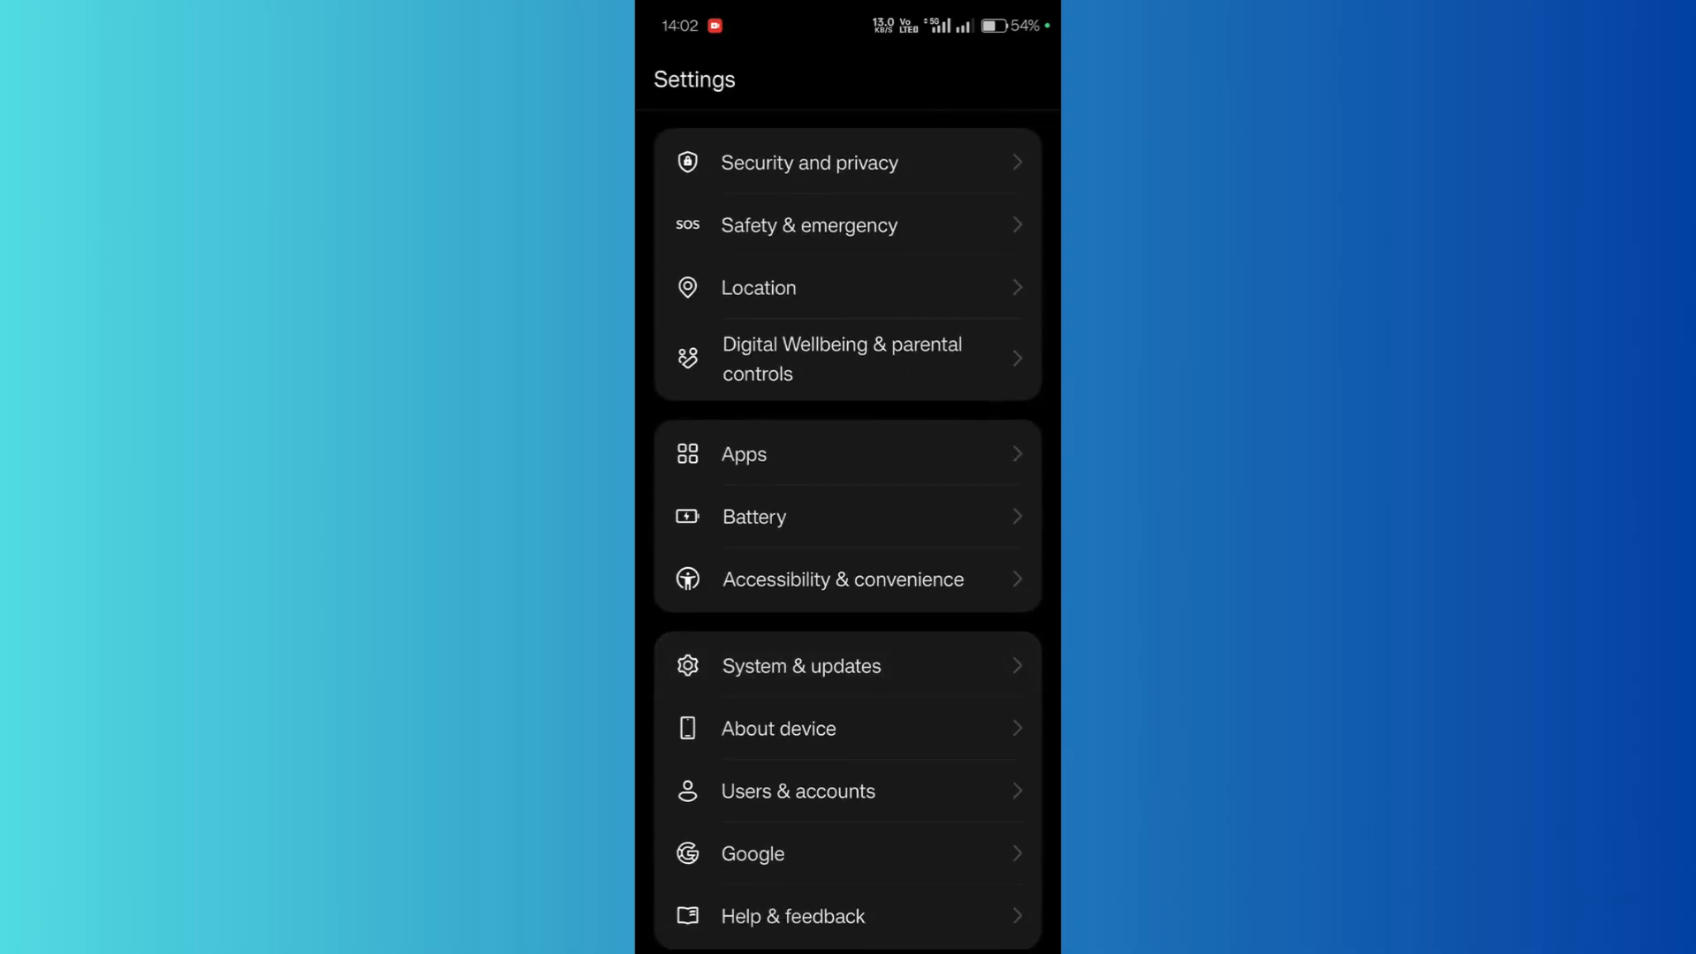
pyautogui.click(843, 579)
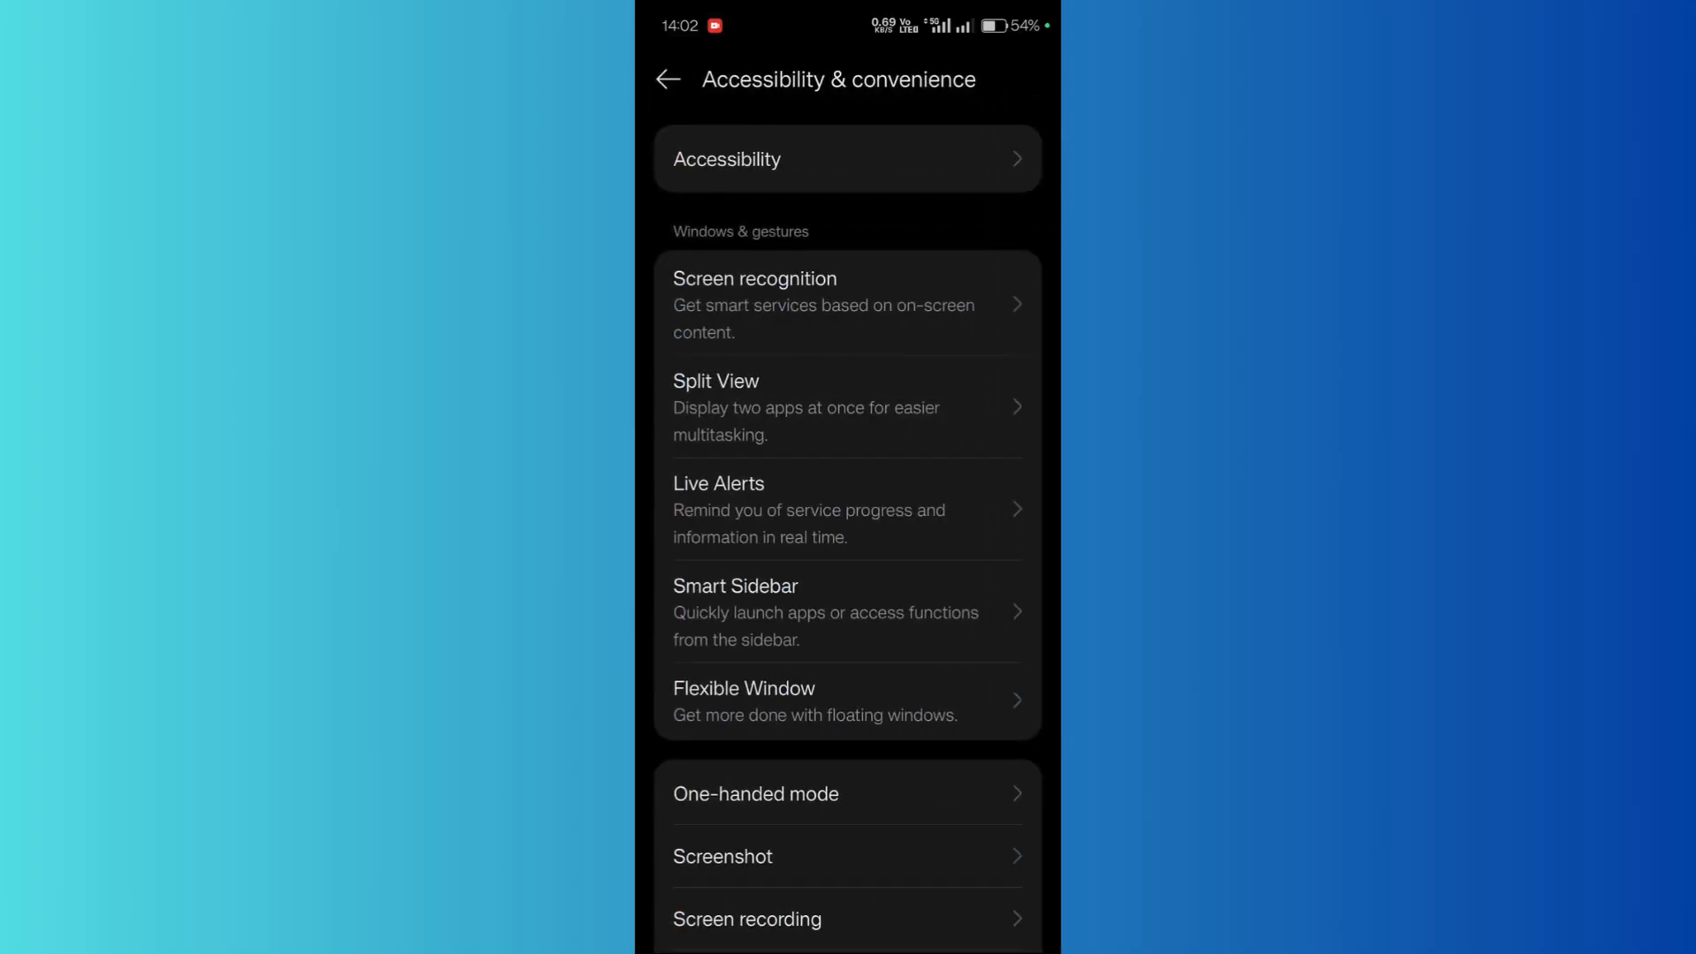
pyautogui.scroll(3)
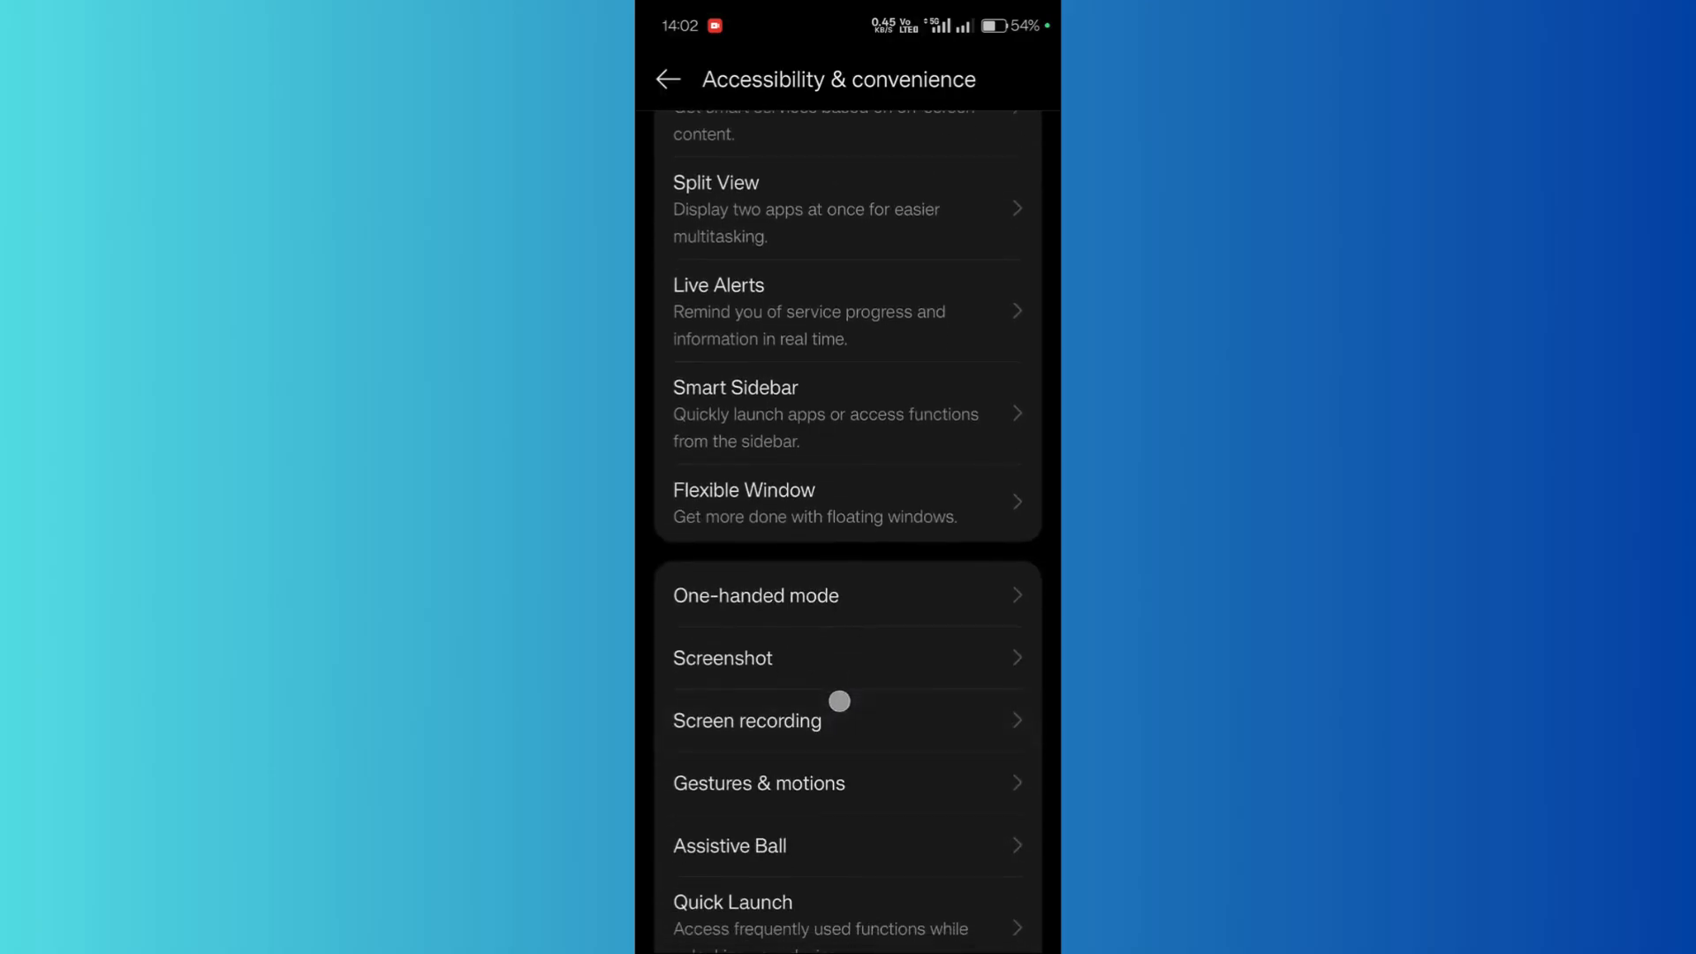
pyautogui.click(747, 720)
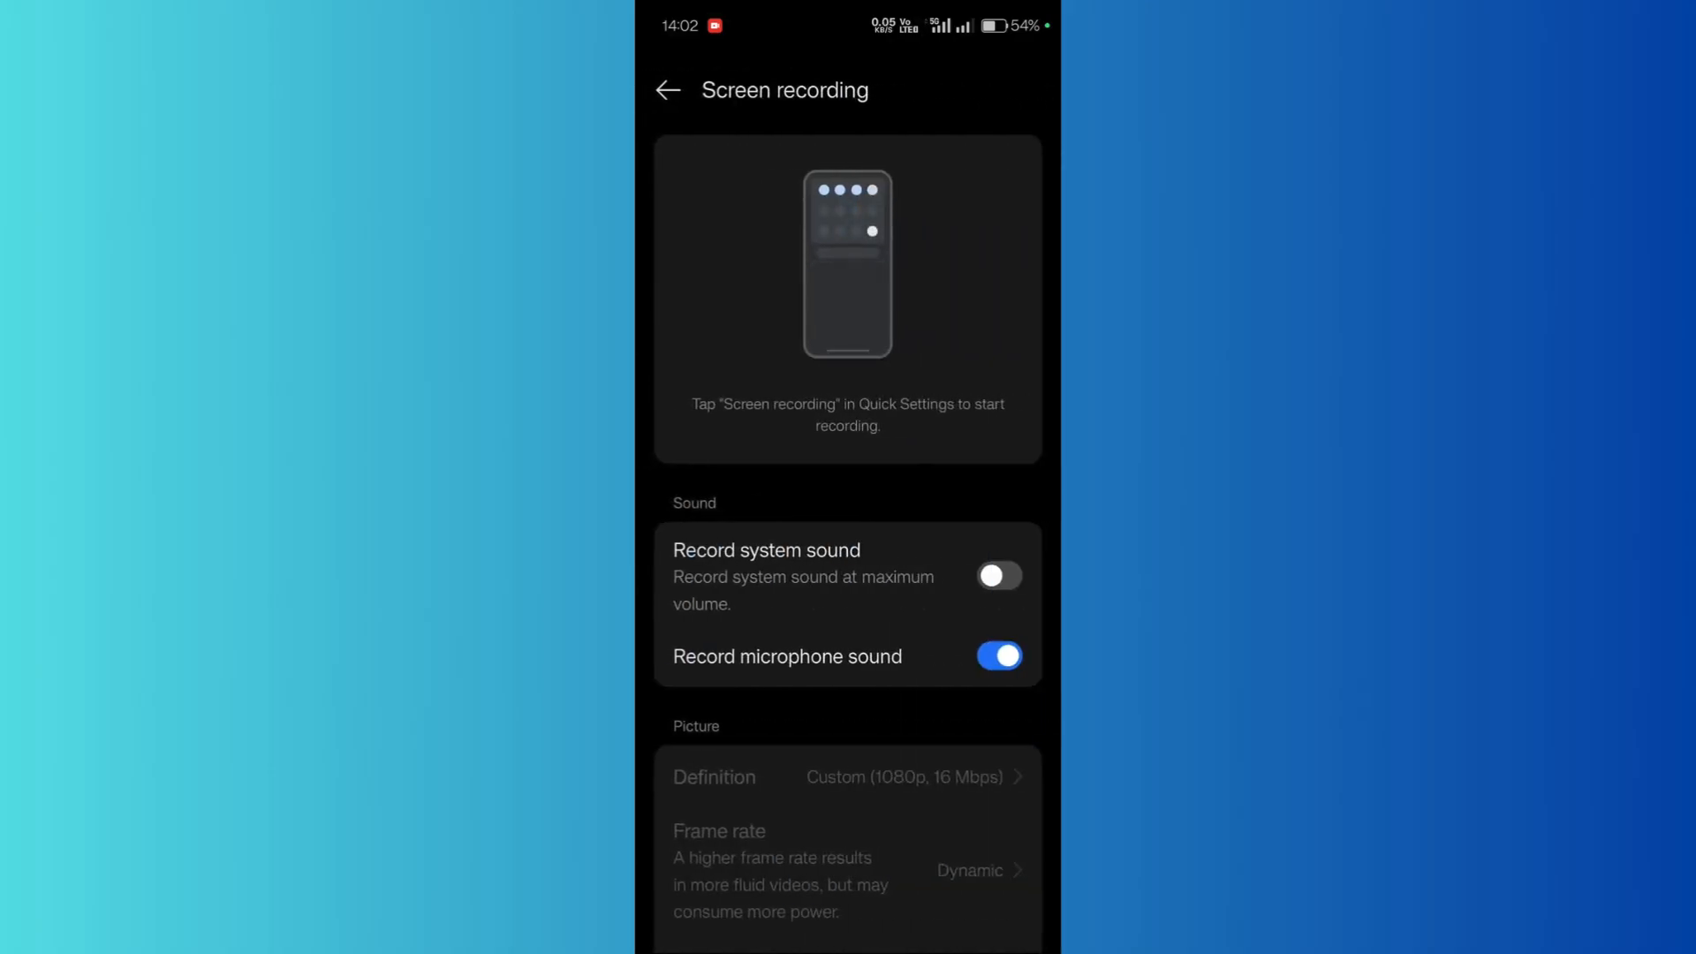
# - Scroll the Screen recording page to the Picture options showing Privacy protection off
pyautogui.scroll(-3)
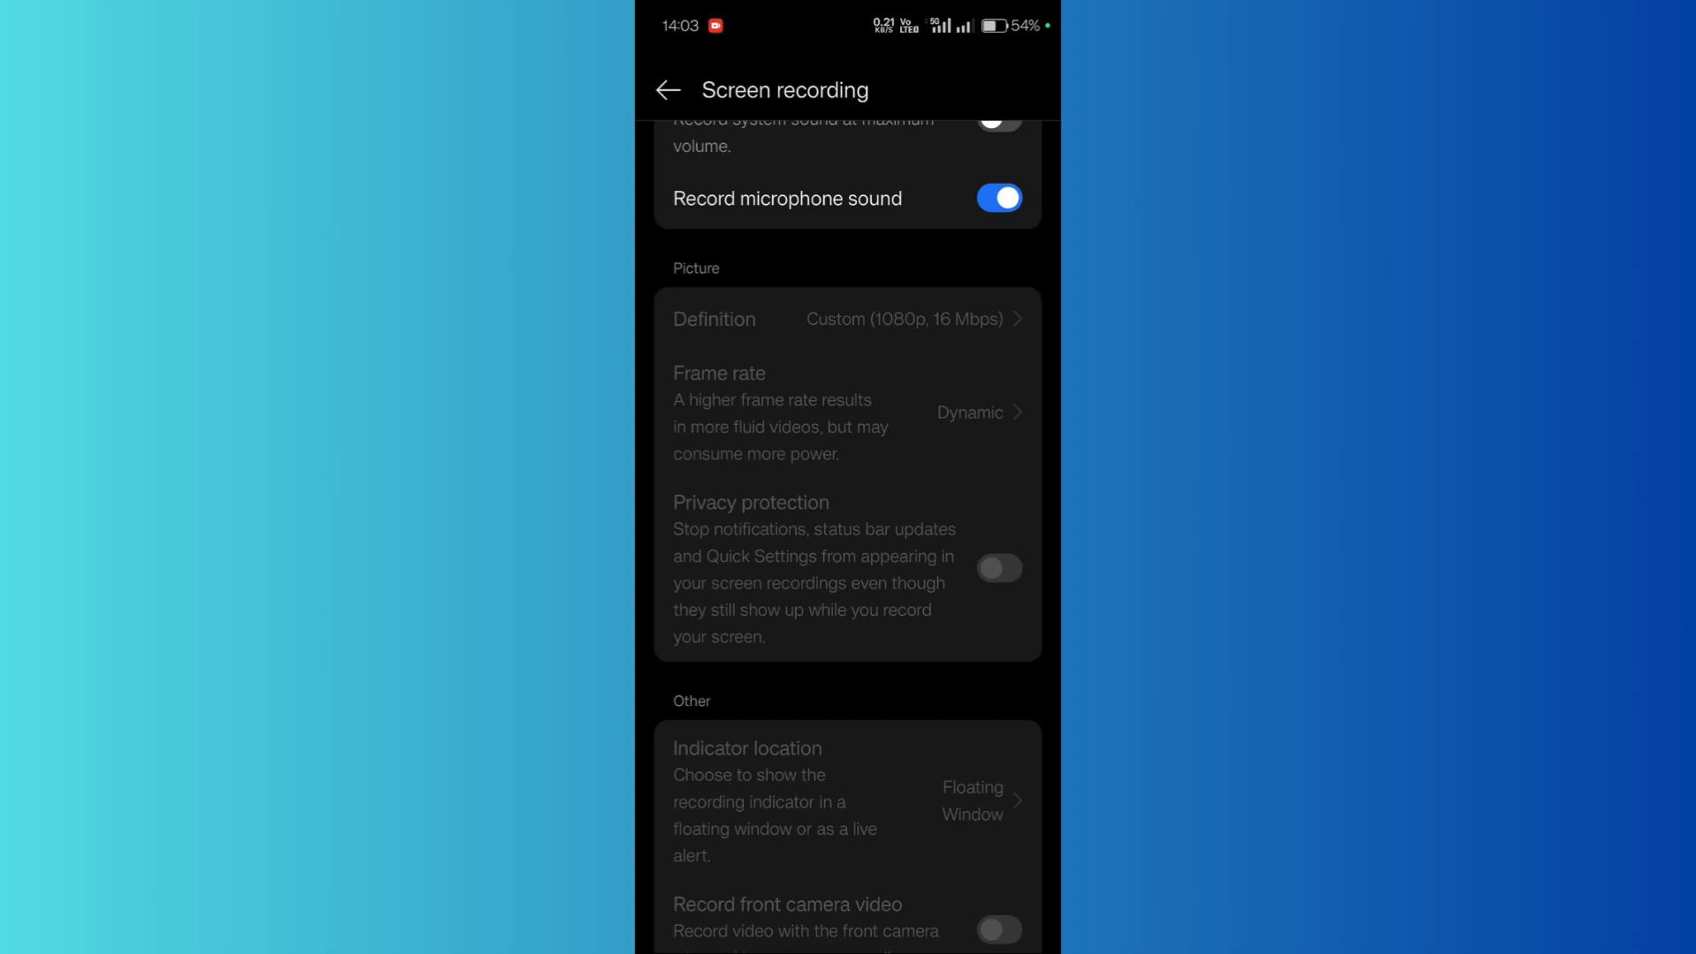
pyautogui.scroll(3)
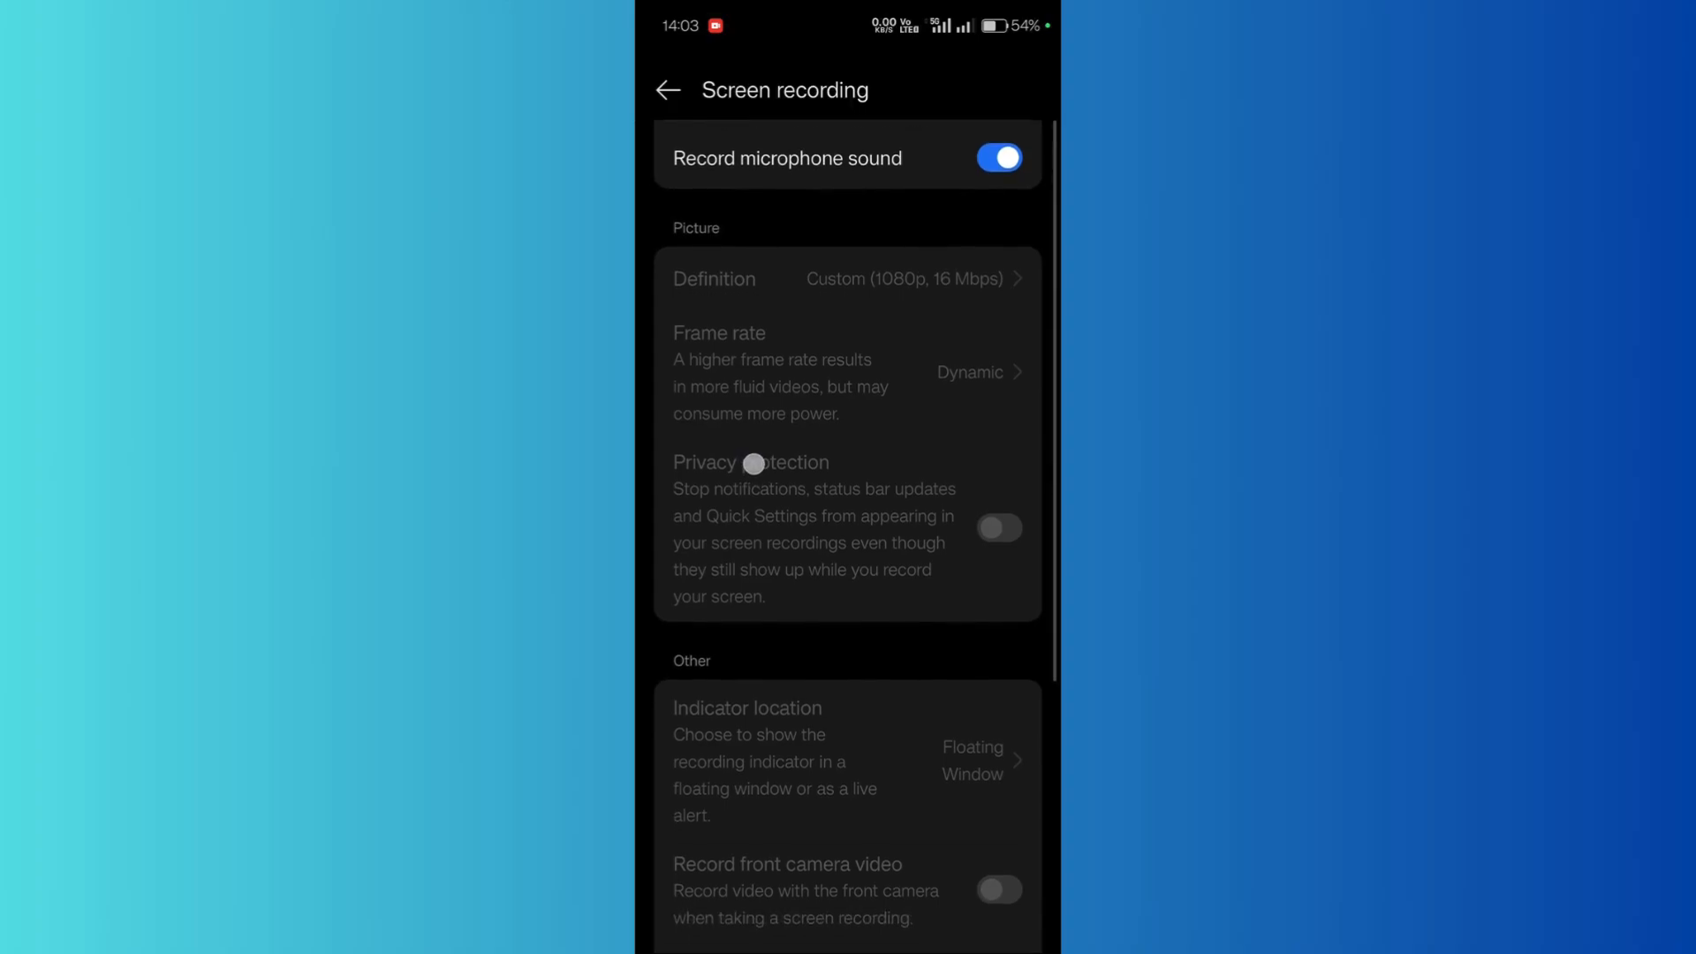